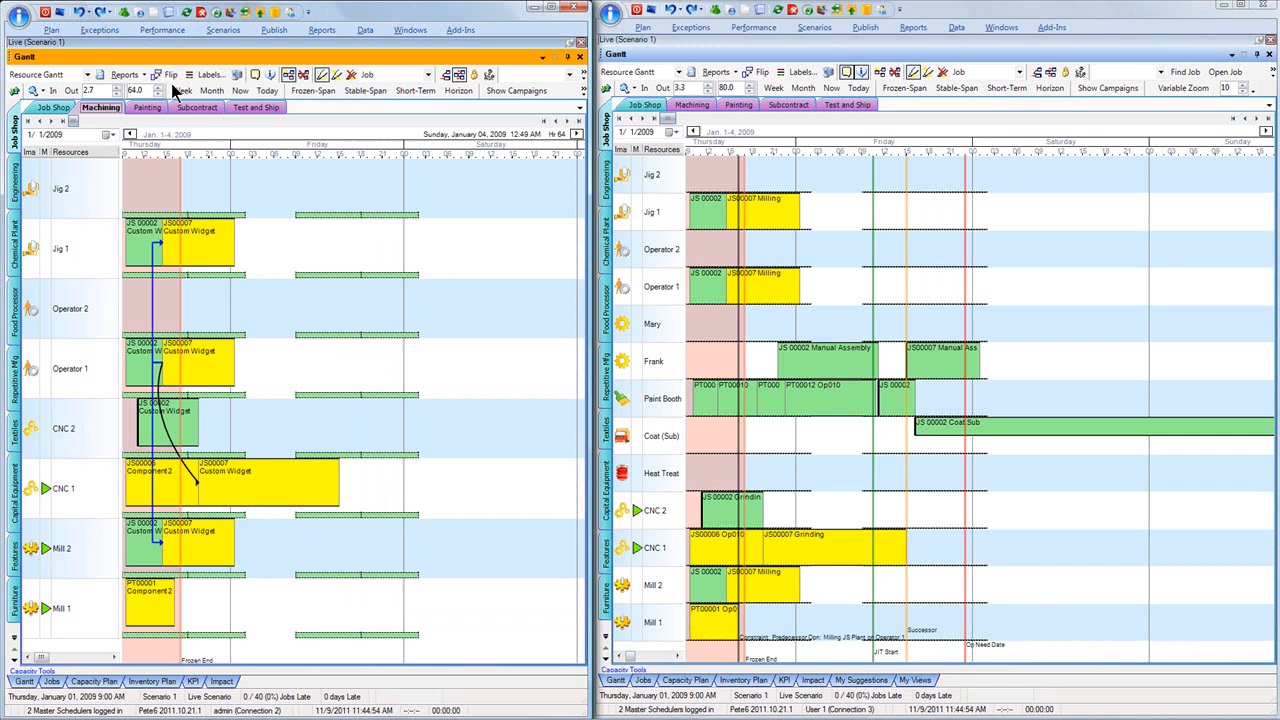
Reassign job J00007's Milling operation bar to another resource row in the Resource Gantt.
left_click_drag(180, 540, 336, 580)
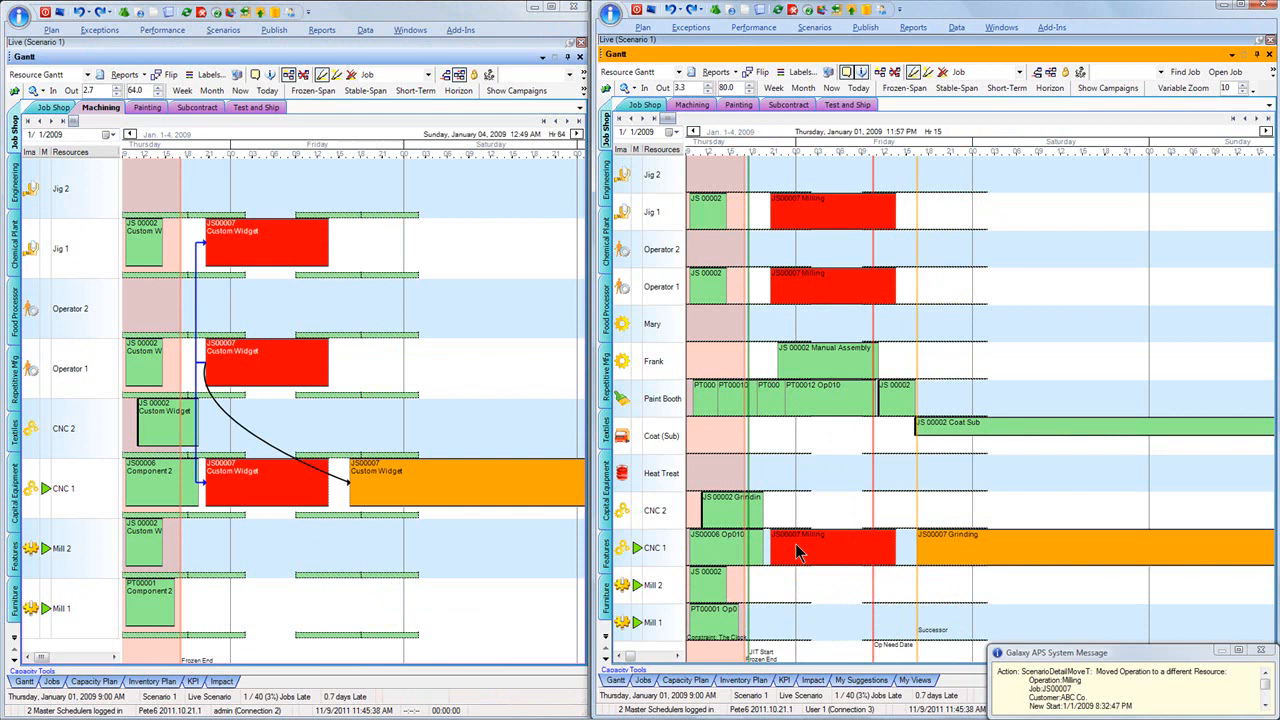
mouse_move(830, 548)
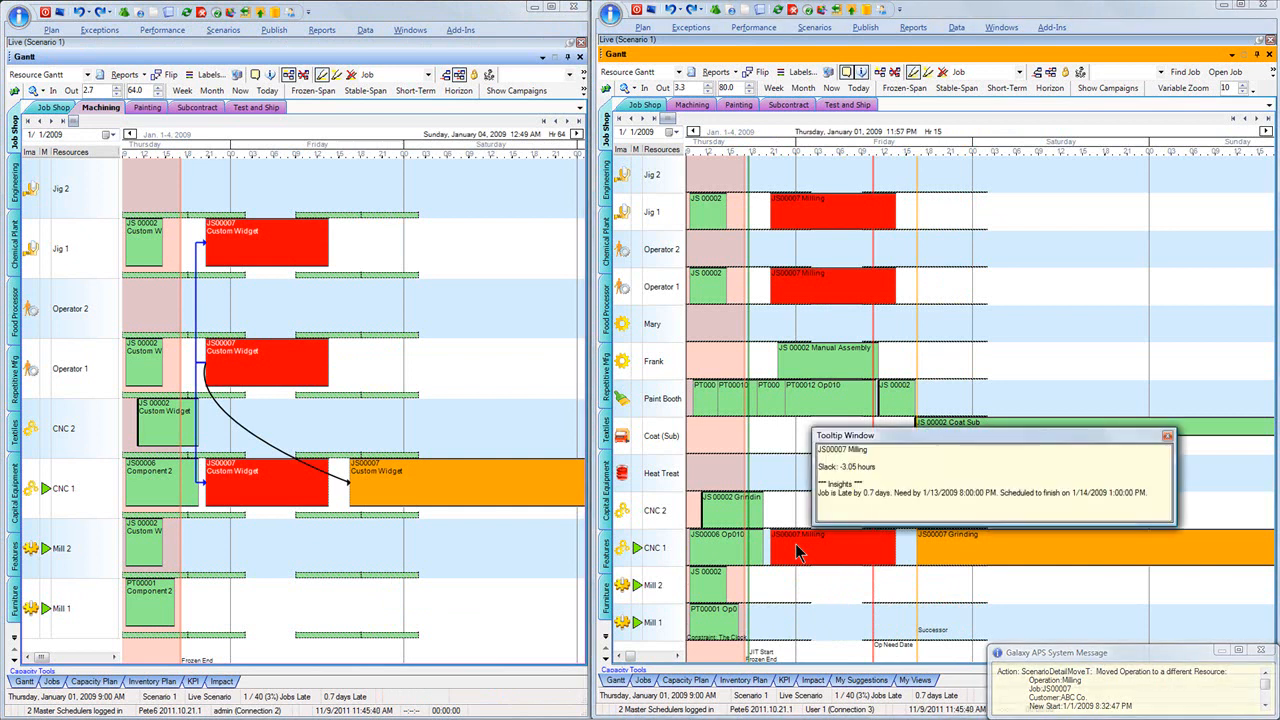